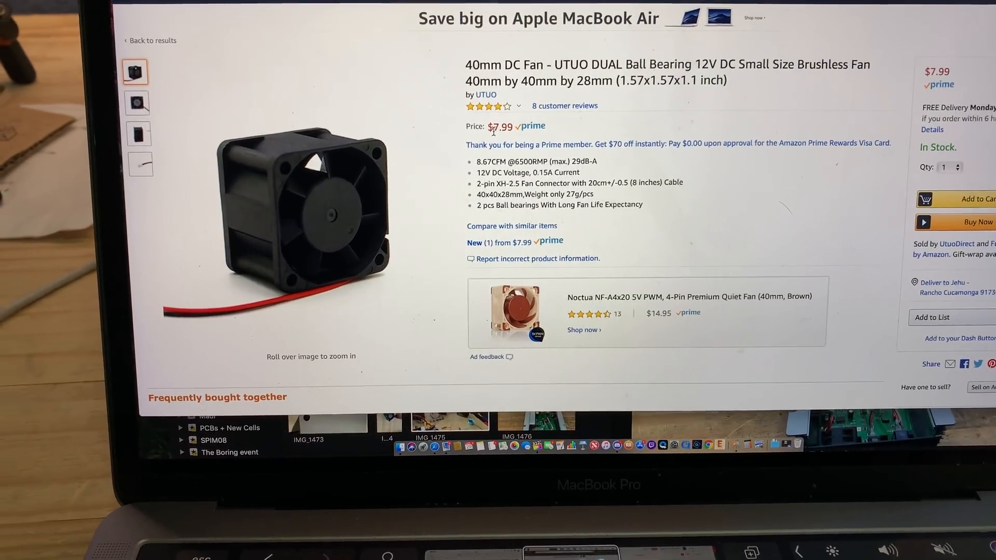
# - Bring up the Gdstime 5-pack 12V 40mm×20mm brushless fan listing at US $10.49
pyautogui.scroll(3)
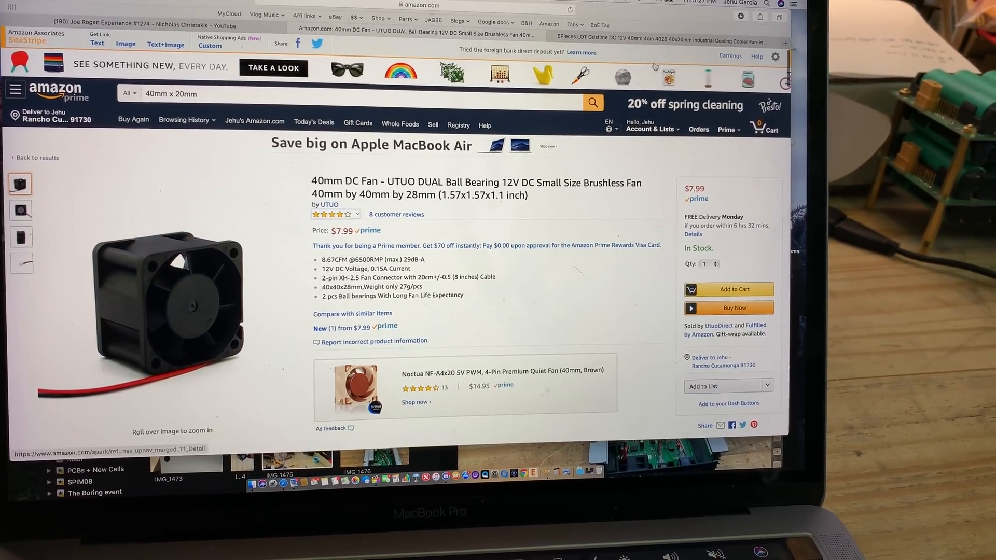
pyautogui.click(654, 37)
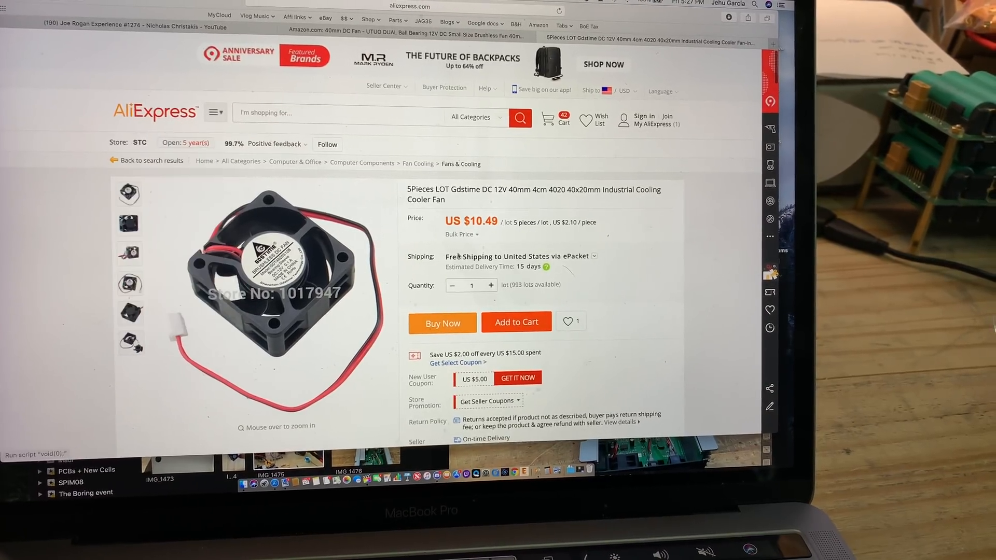
pyautogui.scroll(-3)
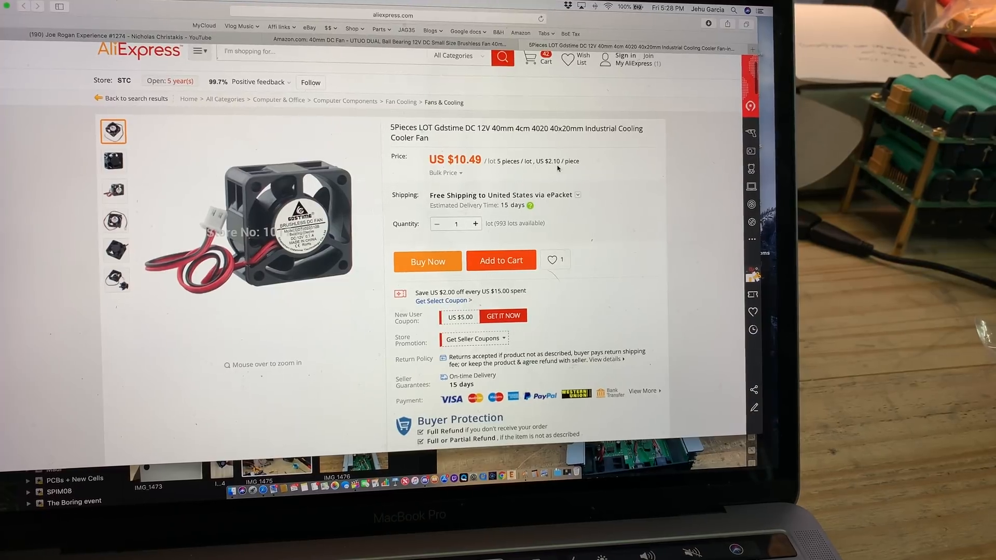
# - View the listing photo showing the fan's label and scroll through the page
pyautogui.click(116, 219)
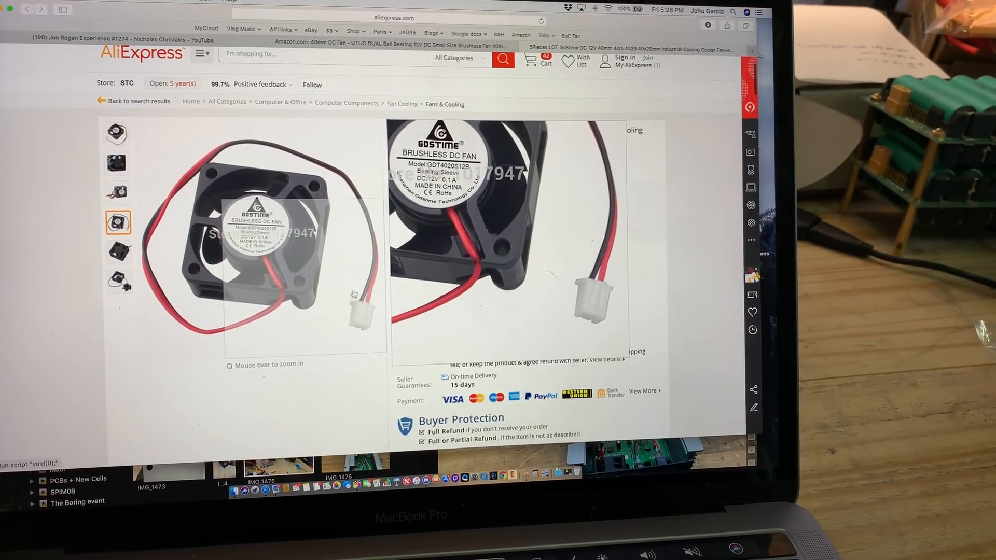
pyautogui.scroll(3)
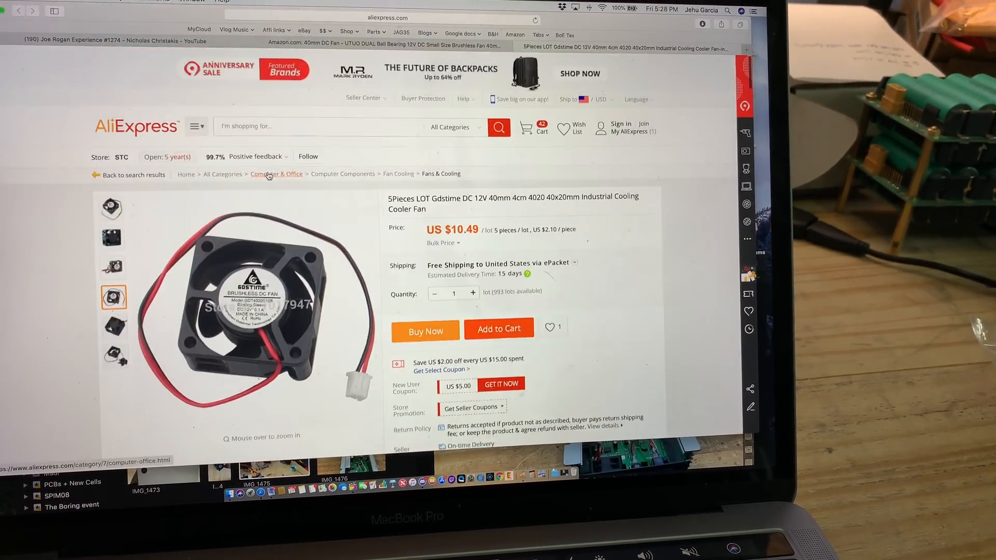
pyautogui.scroll(-3)
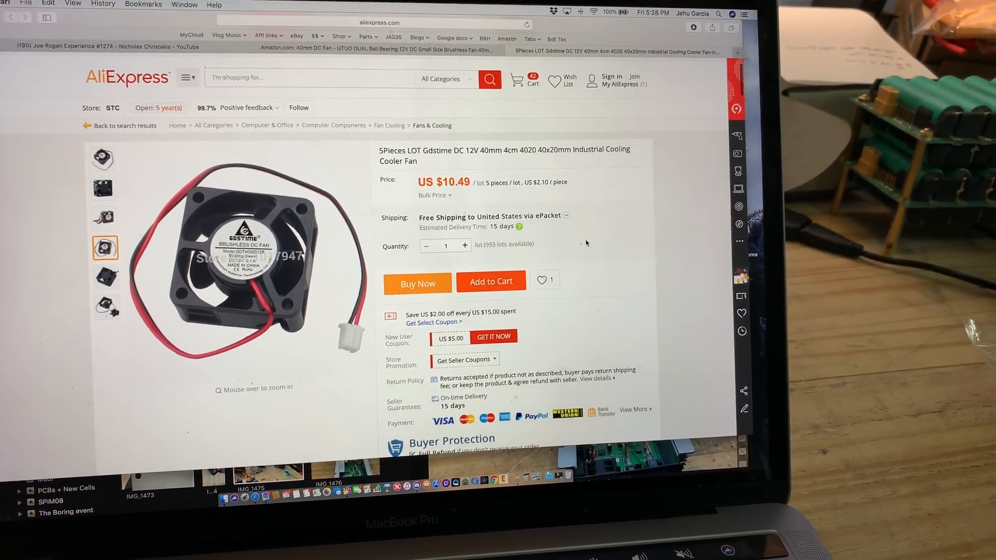
pyautogui.scroll(-3)
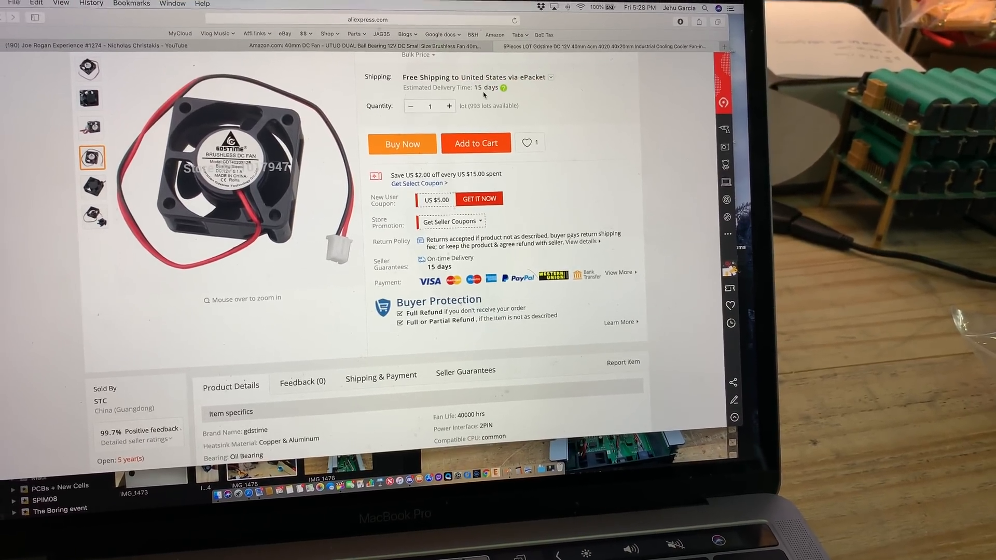
pyautogui.scroll(3)
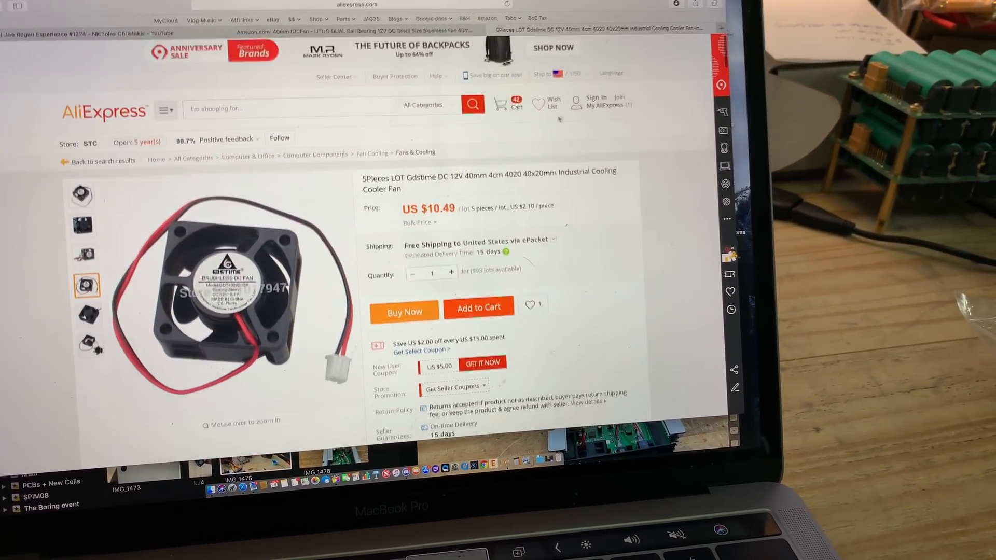
pyautogui.scroll(-3)
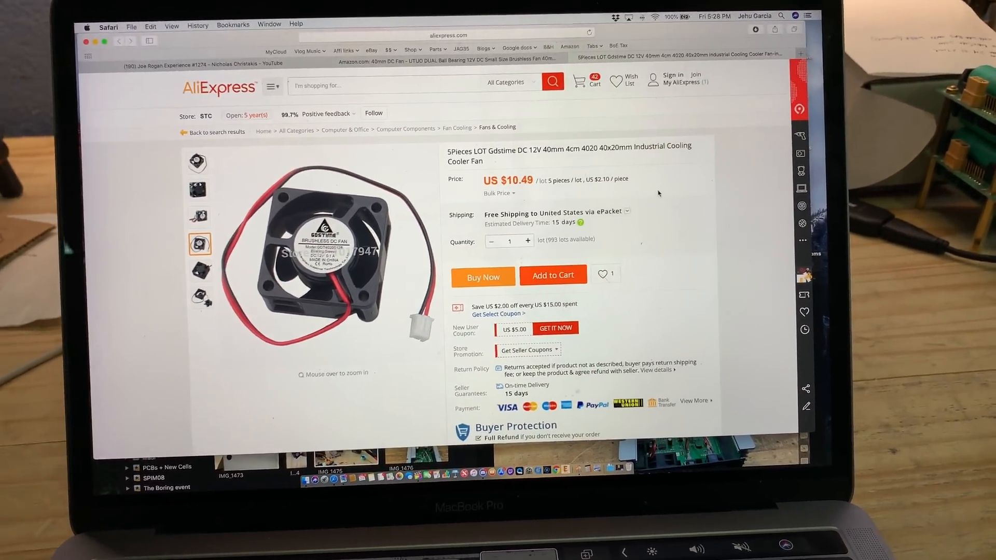
# - Move to the Amazon listing for the Y&H 1000W grid tie inverter at $123.99
pyautogui.scroll(-3)
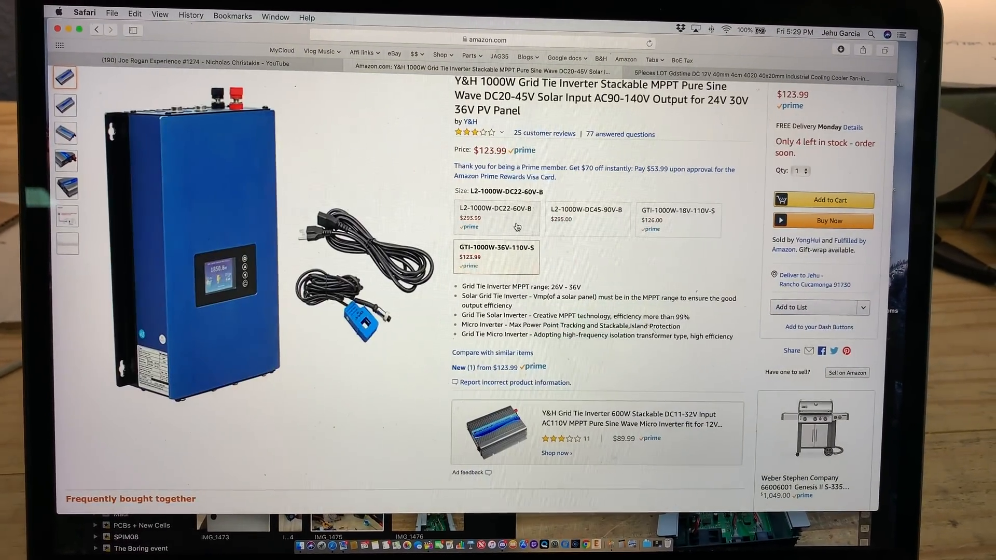
# - Pick the L2-1000W-DC22-60V-B inverter variant ($293.99) and enlarge its photo of the display
pyautogui.click(497, 213)
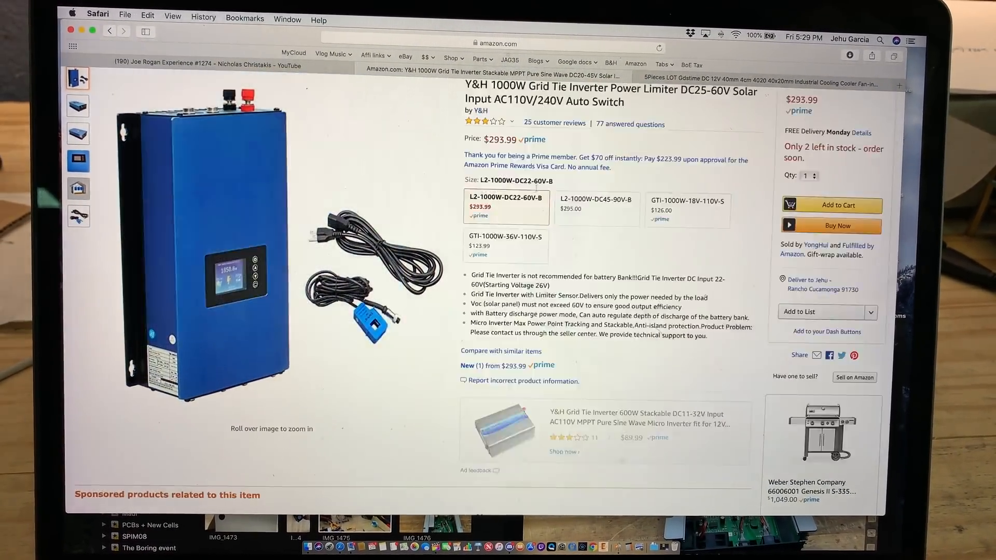
pyautogui.click(229, 266)
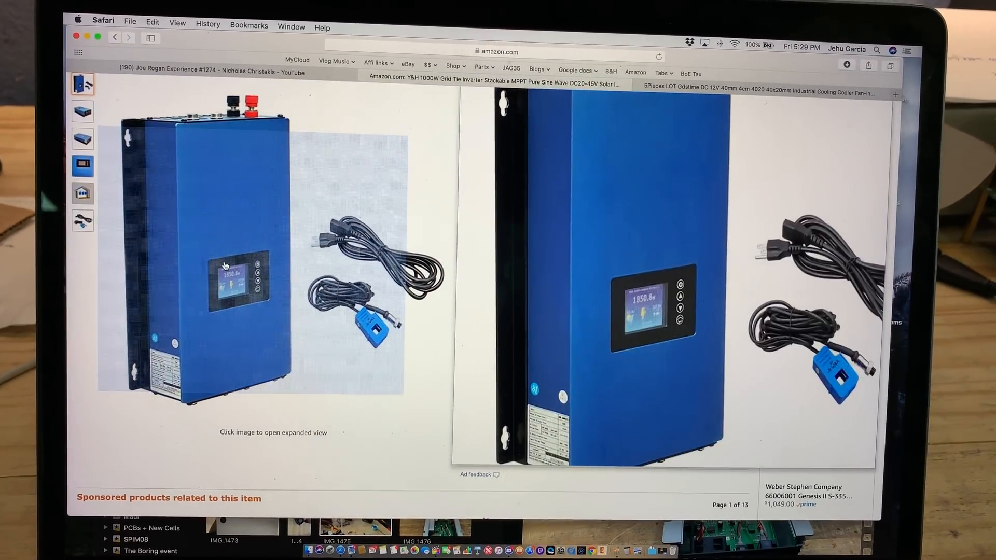